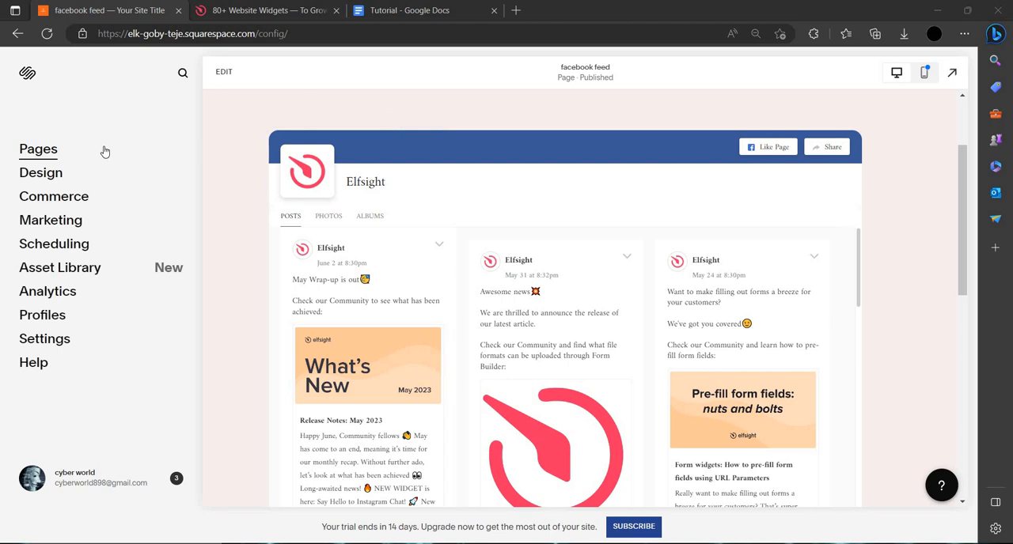
mouse_move(157, 113)
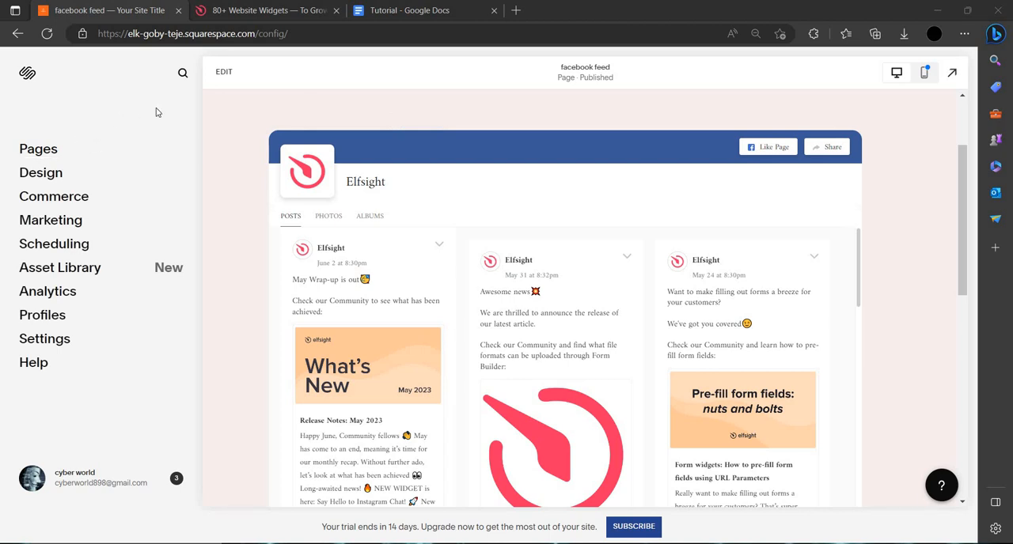
mouse_move(55, 149)
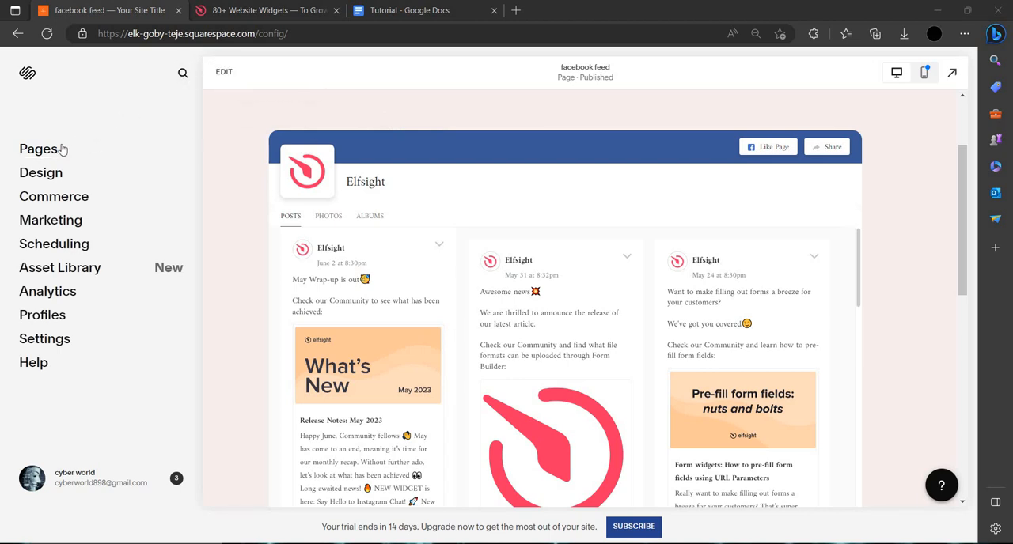
- Add a blank page named 'youtube' to Main Navigation and open it for editing
click(38, 149)
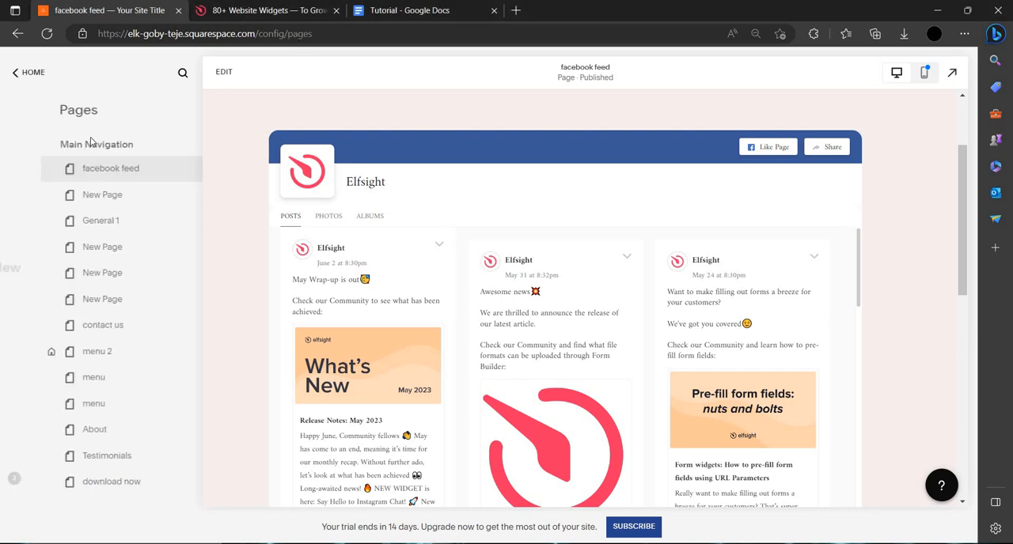
click(168, 145)
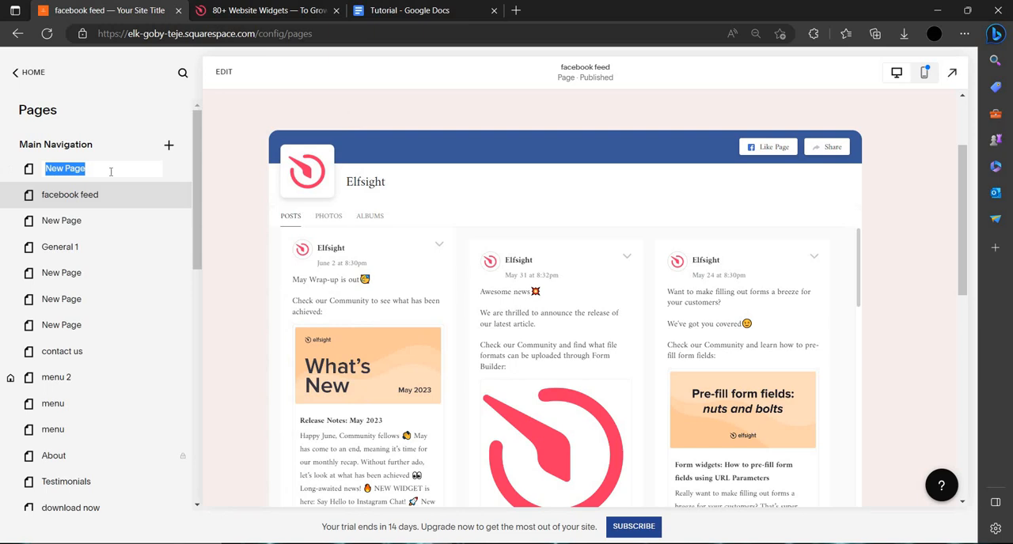
text(youtube)
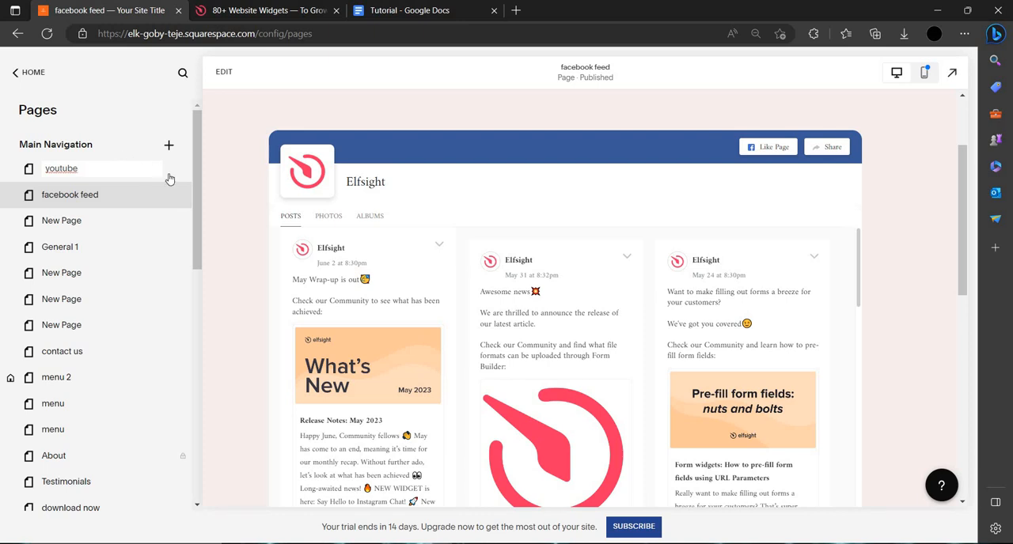
click(61, 169)
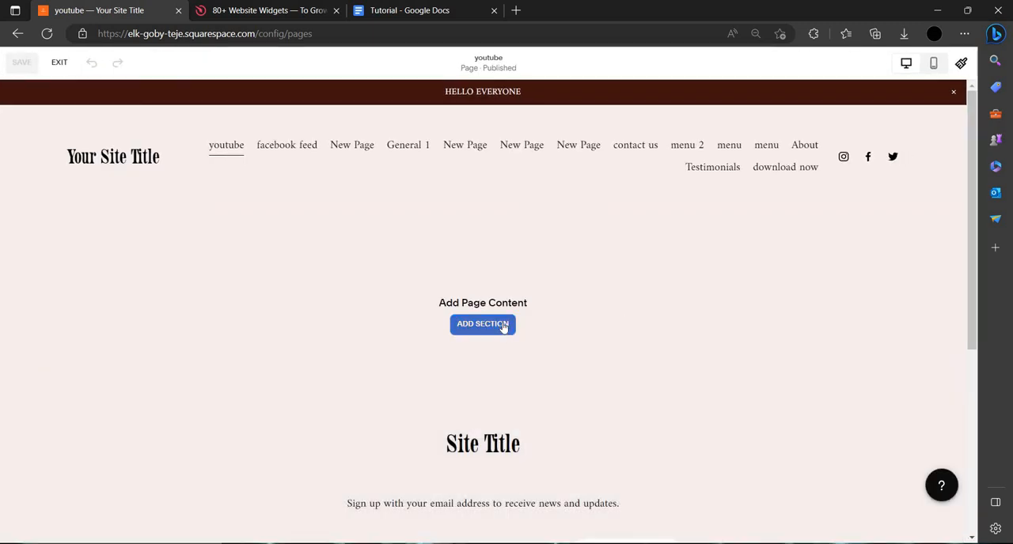
- Add a blank section containing a Code block to the youtube page
click(482, 324)
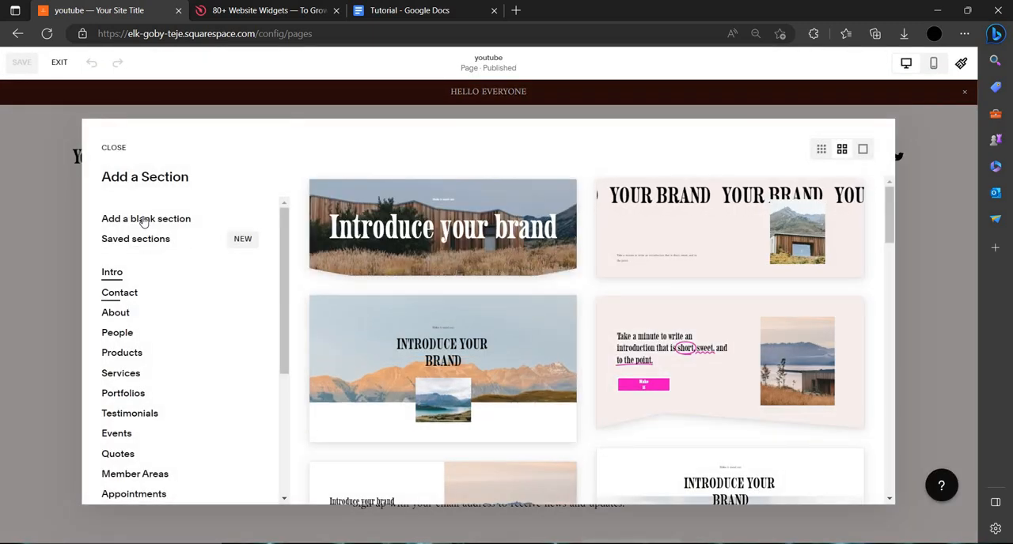
click(113, 148)
text(cod)
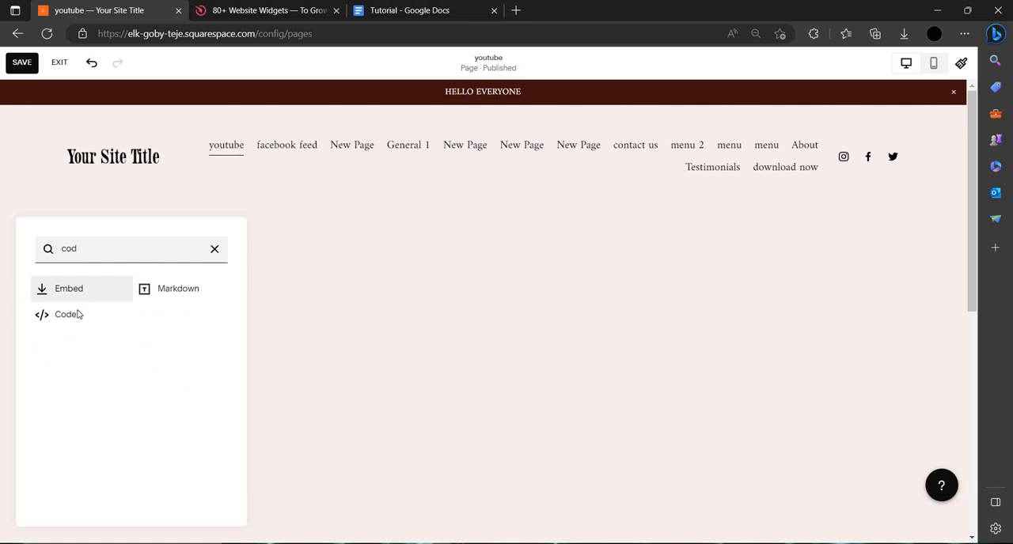
click(60, 314)
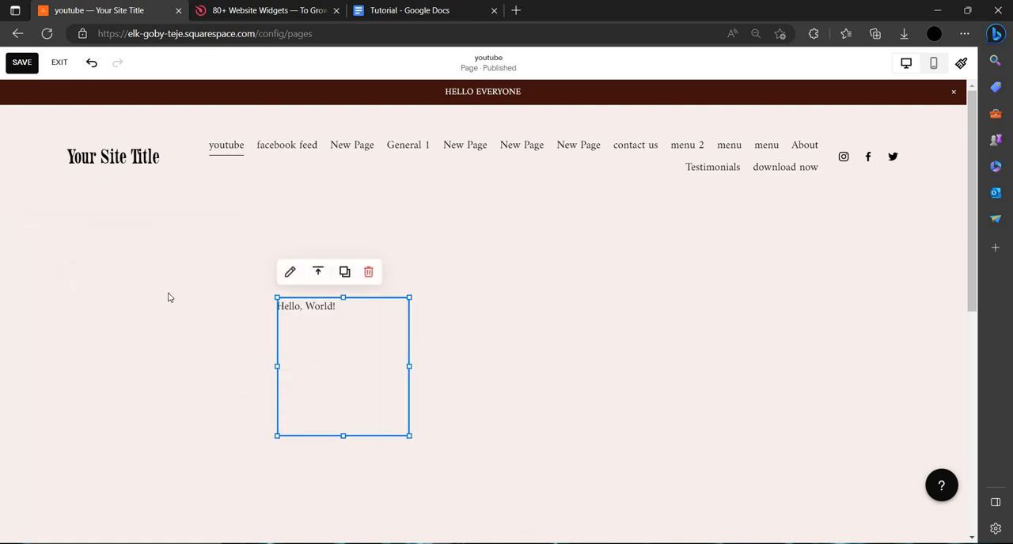
- In Elfsight, search the widget catalogue for YouTube and open YouTube Gallery
click(270, 10)
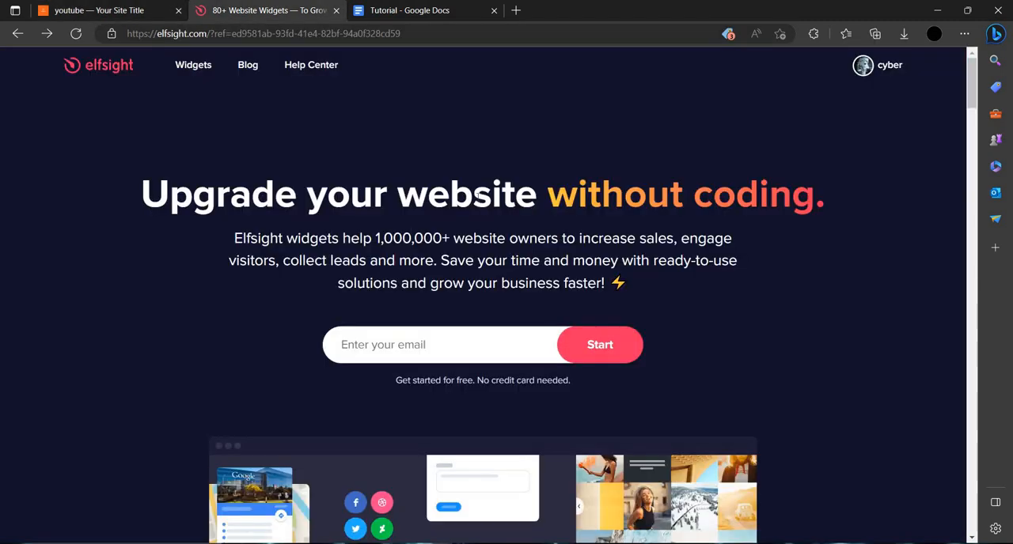
mouse_move(436, 320)
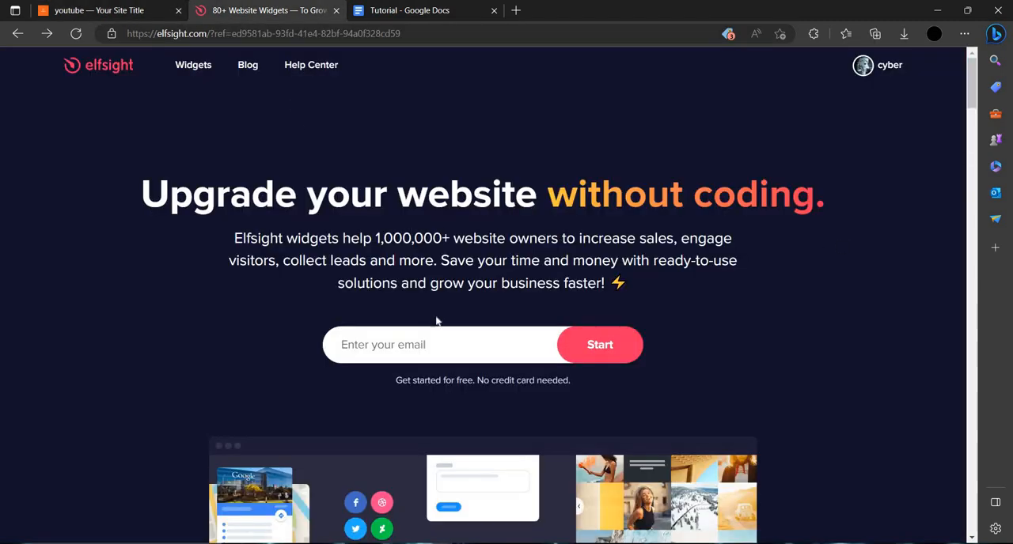
mouse_move(144, 110)
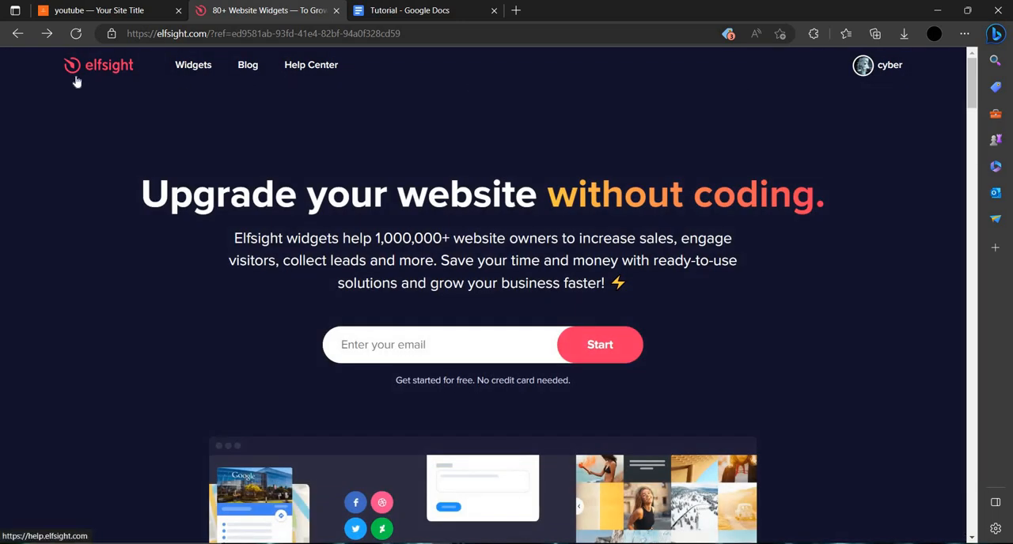
click(193, 64)
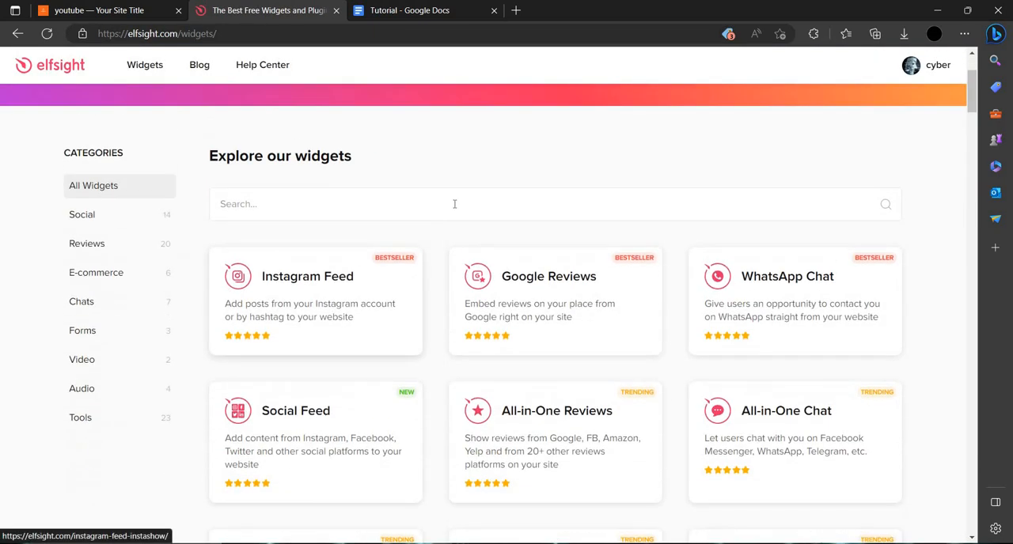
text(youtuve)
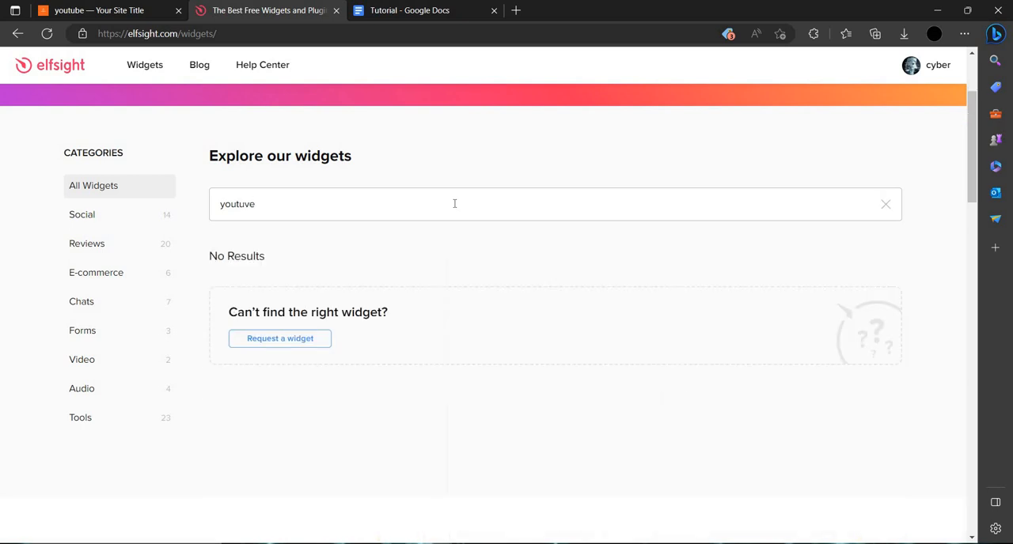
key(Backspace)
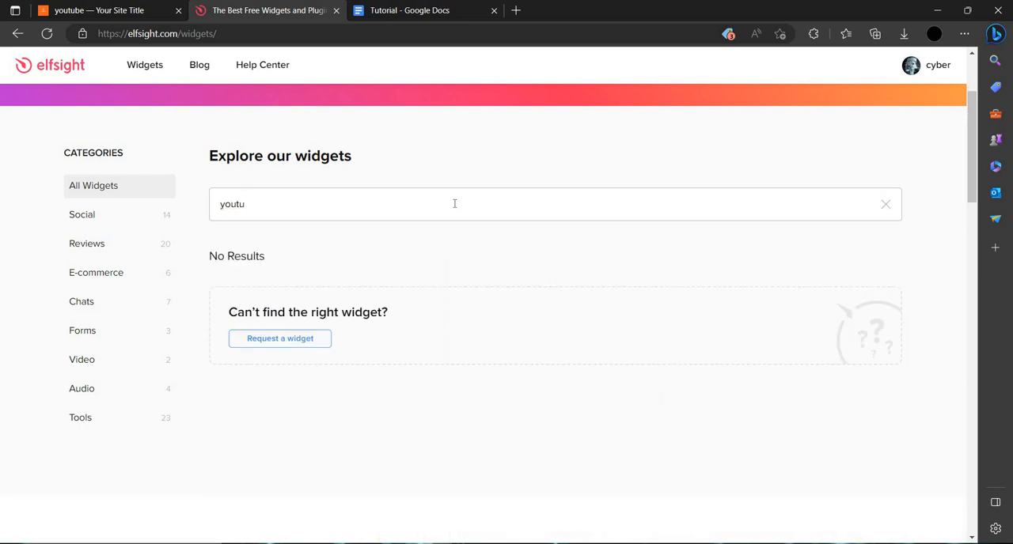
key(Backspace)
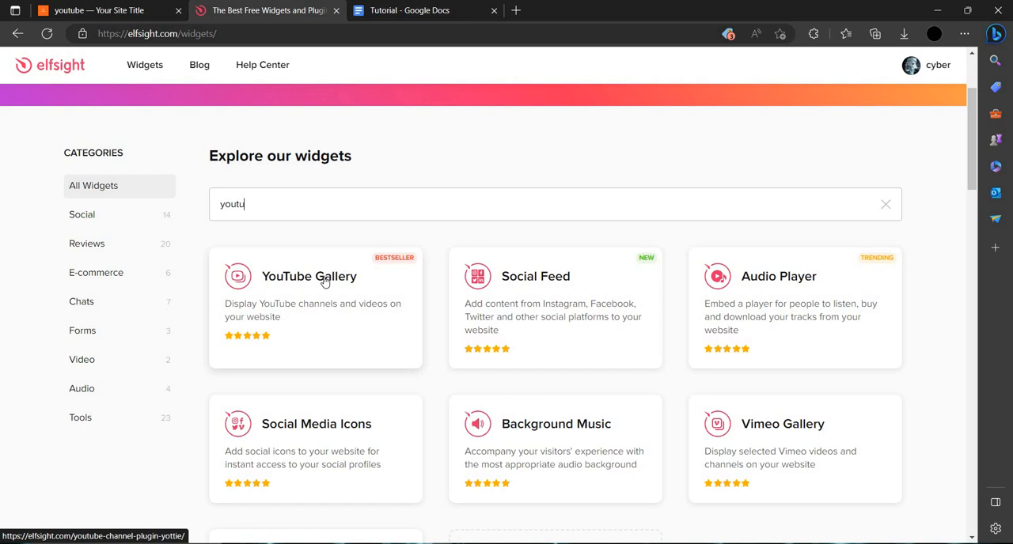
click(309, 276)
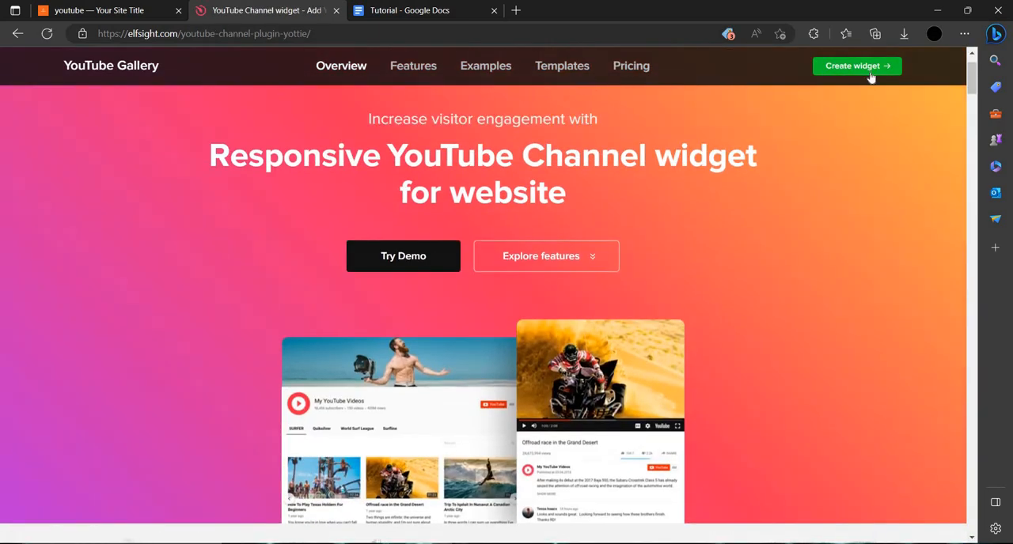
- Preview the Single Video, Video Gallery and Video Grid templates, then continue with Video Grid
click(857, 65)
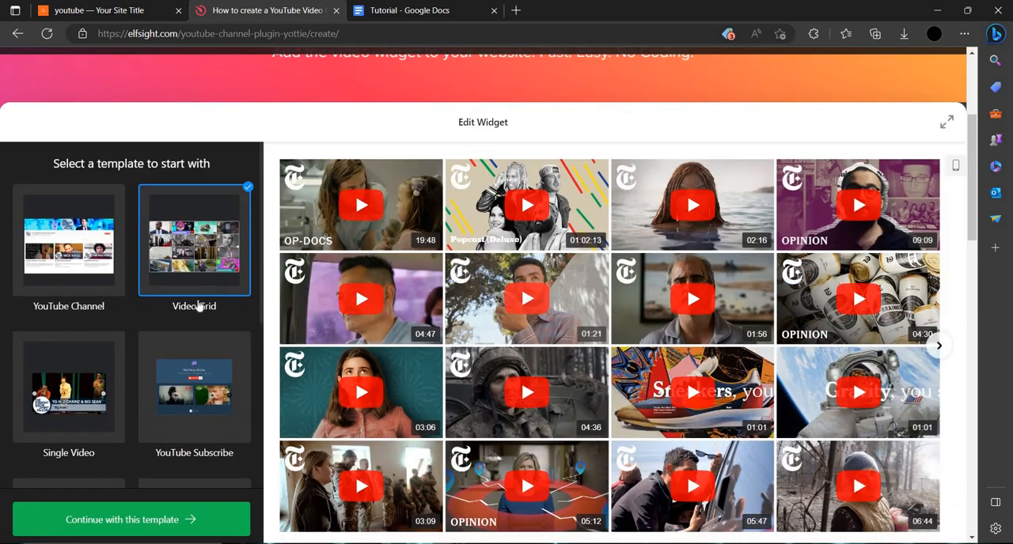
scroll(down, 3)
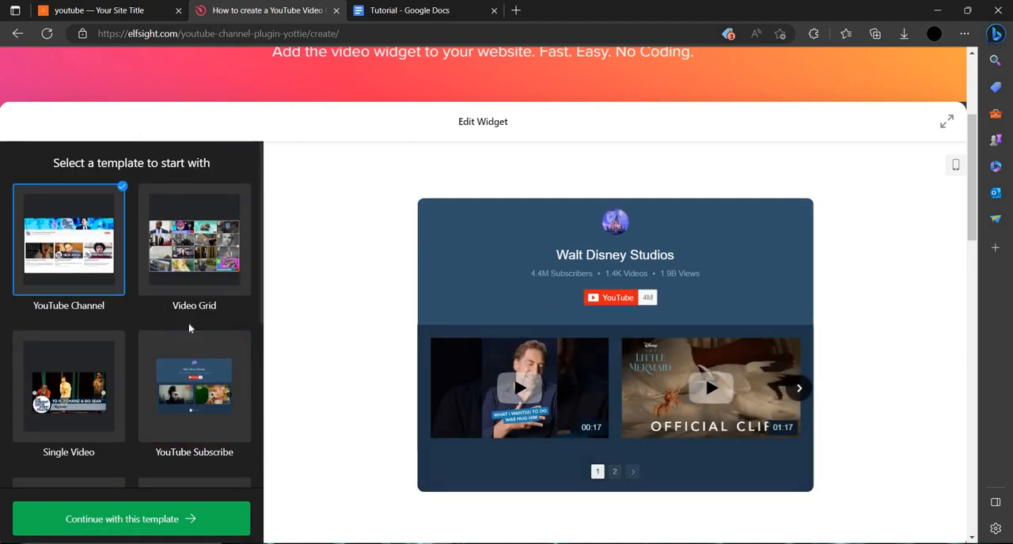
scroll(down, 3)
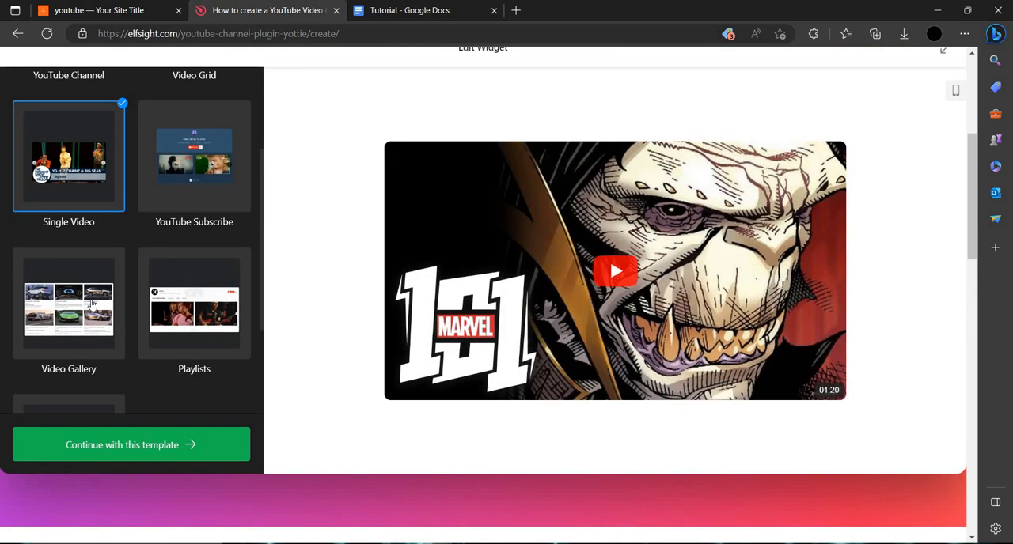
click(68, 305)
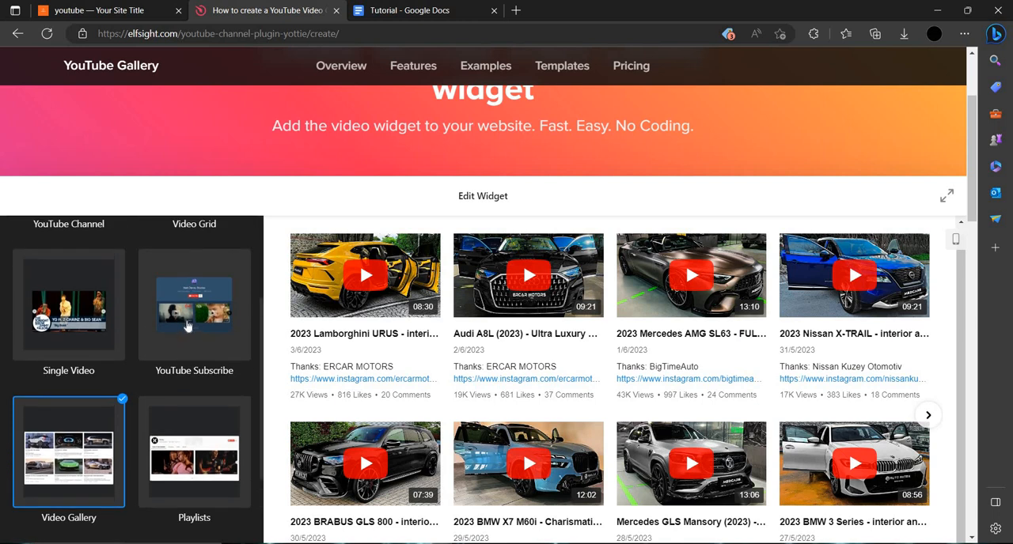
click(194, 313)
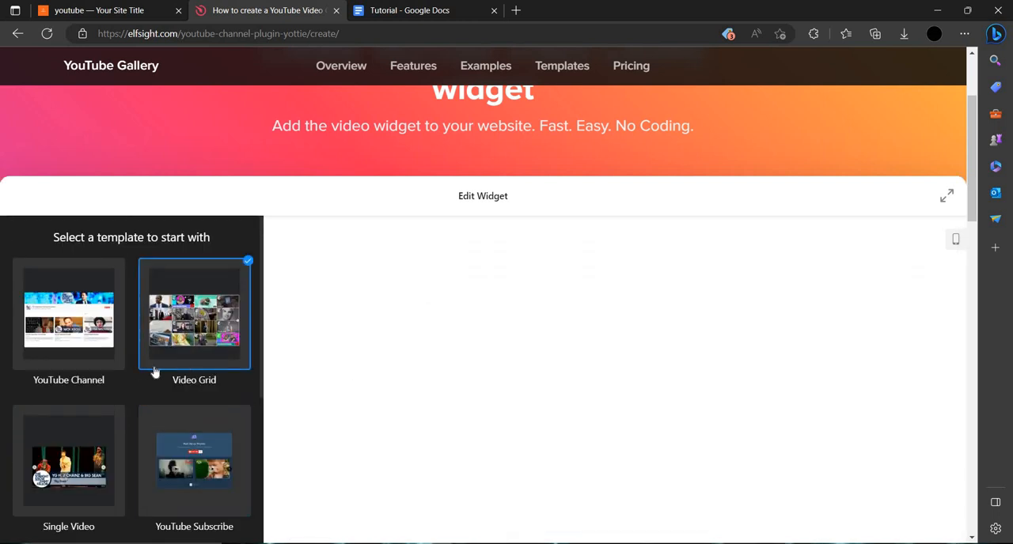
click(68, 313)
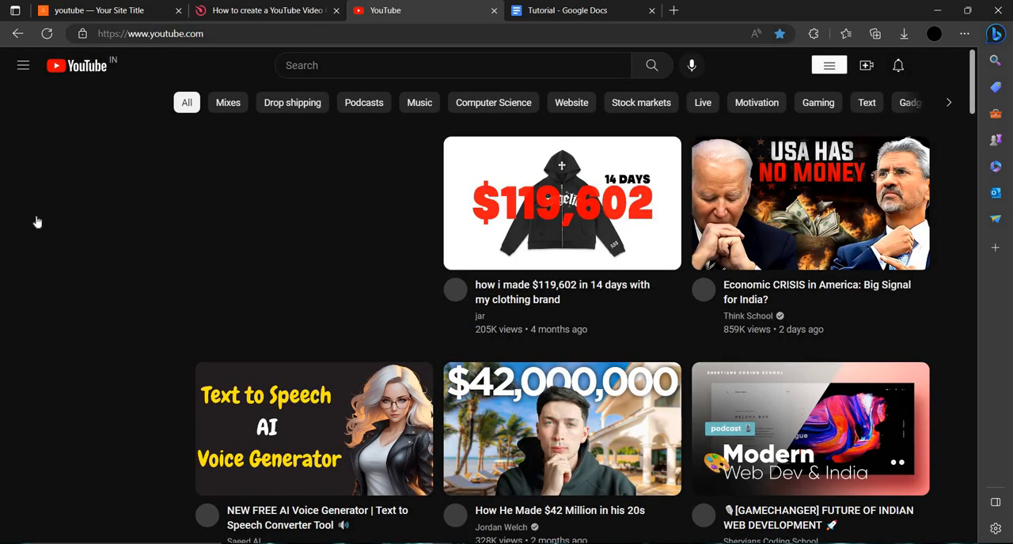
- Open YouTube and go to the Think School channel page
click(23, 65)
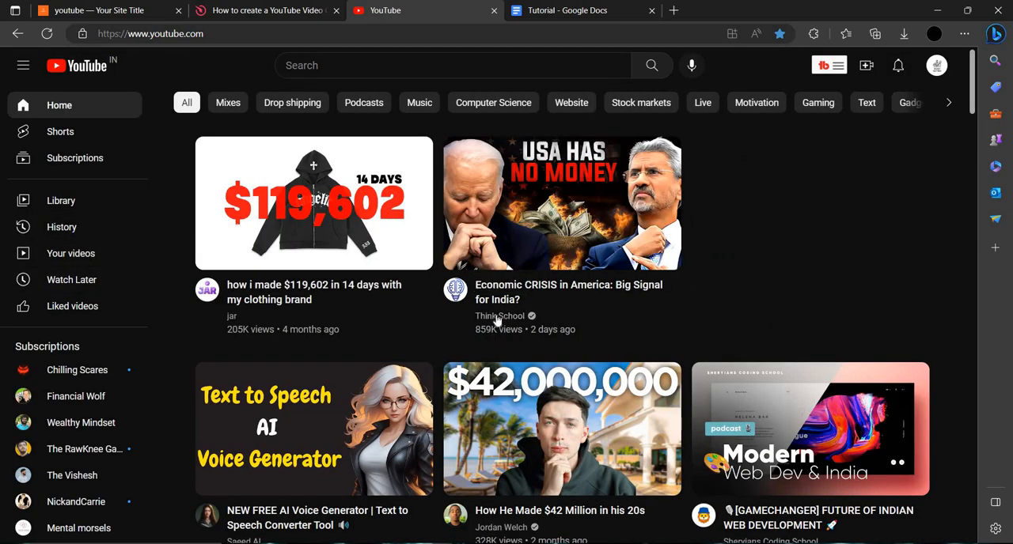
click(499, 316)
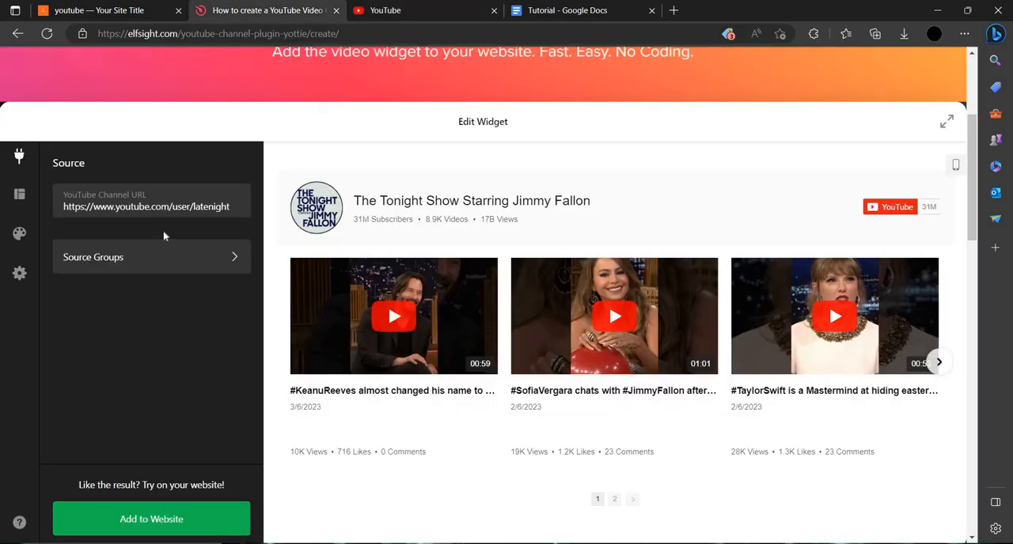
triple_click(146, 206)
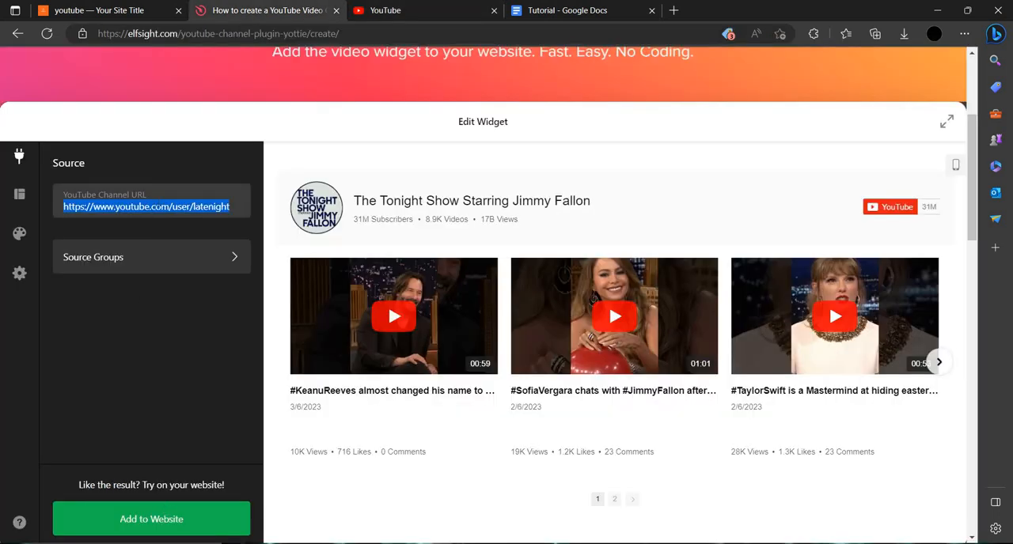
text(https://www.youtube.com/@ThinkSchool)
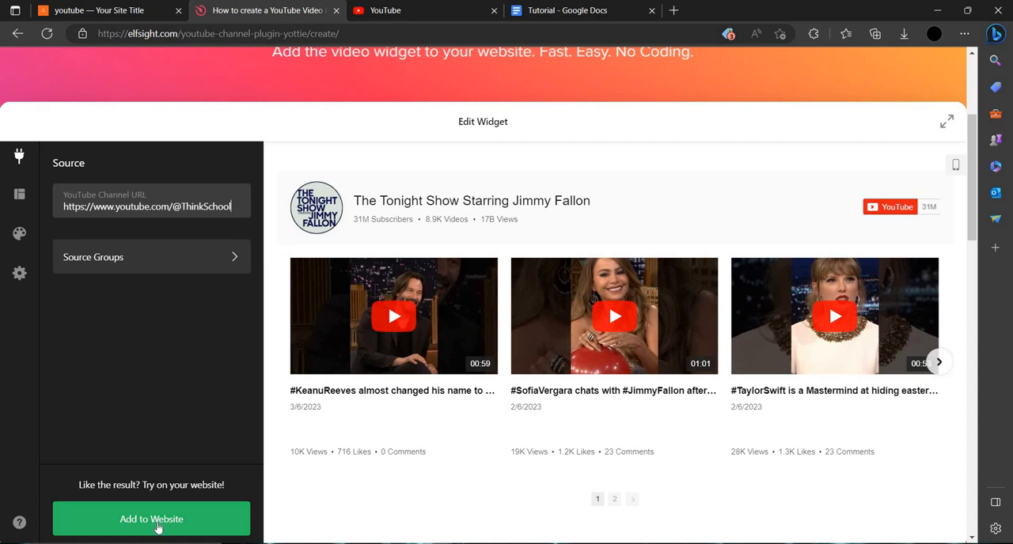
click(151, 520)
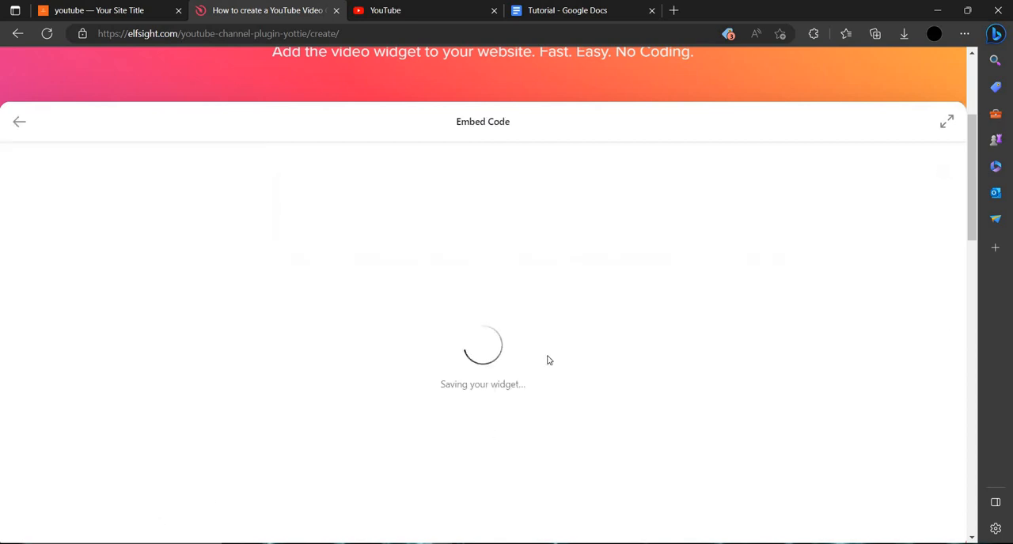
mouse_move(177, 288)
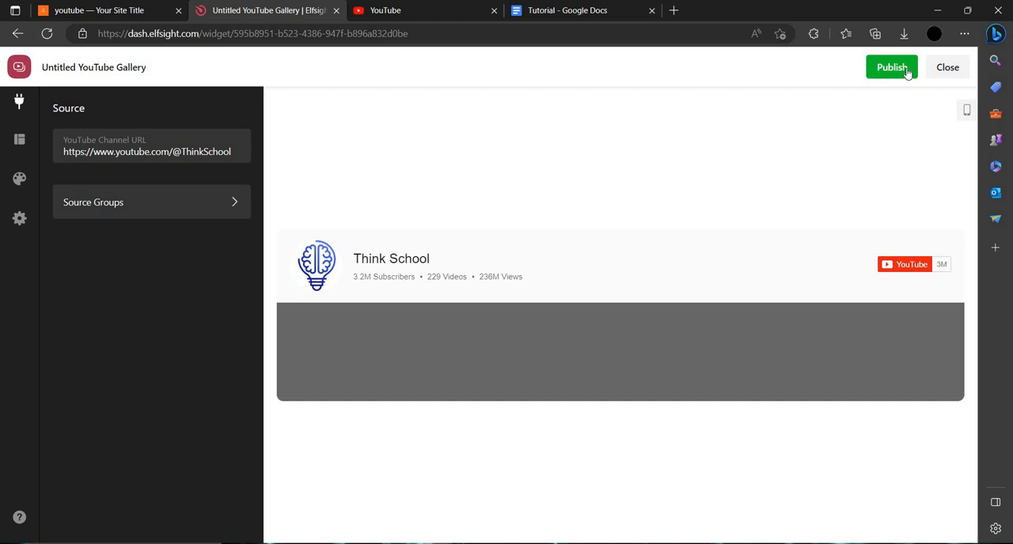
- Publish the widget on the free Lite $0 plan and copy its embed code
click(891, 66)
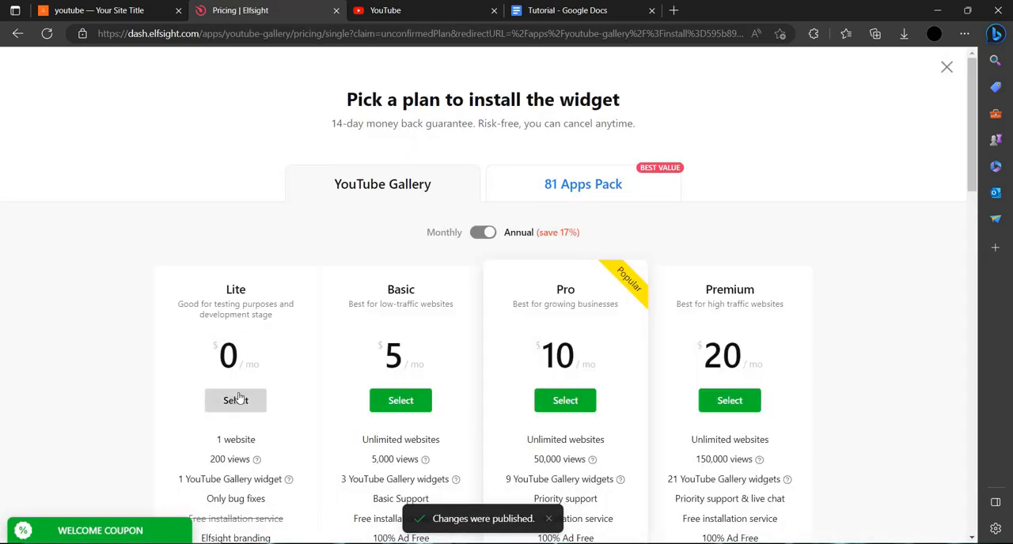
click(235, 400)
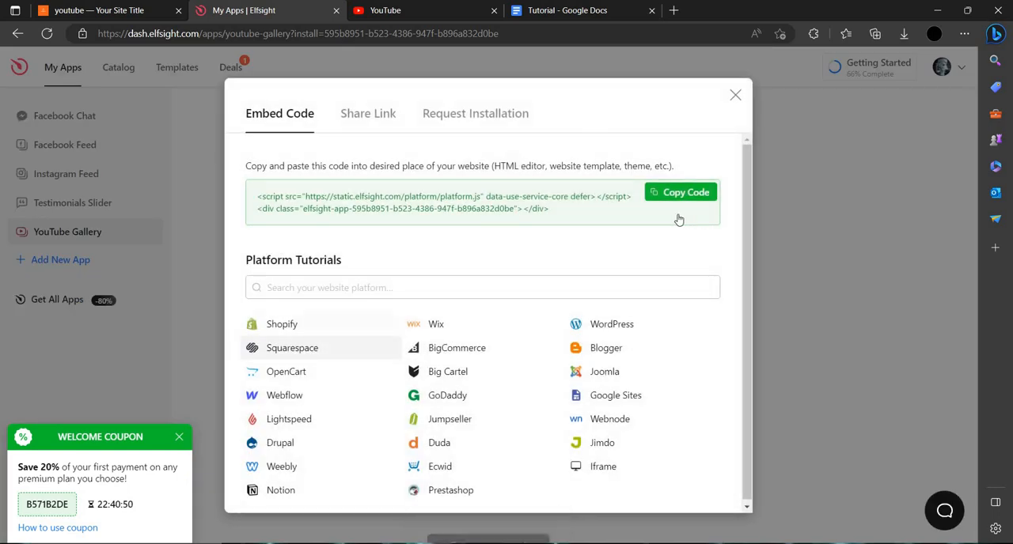
click(680, 193)
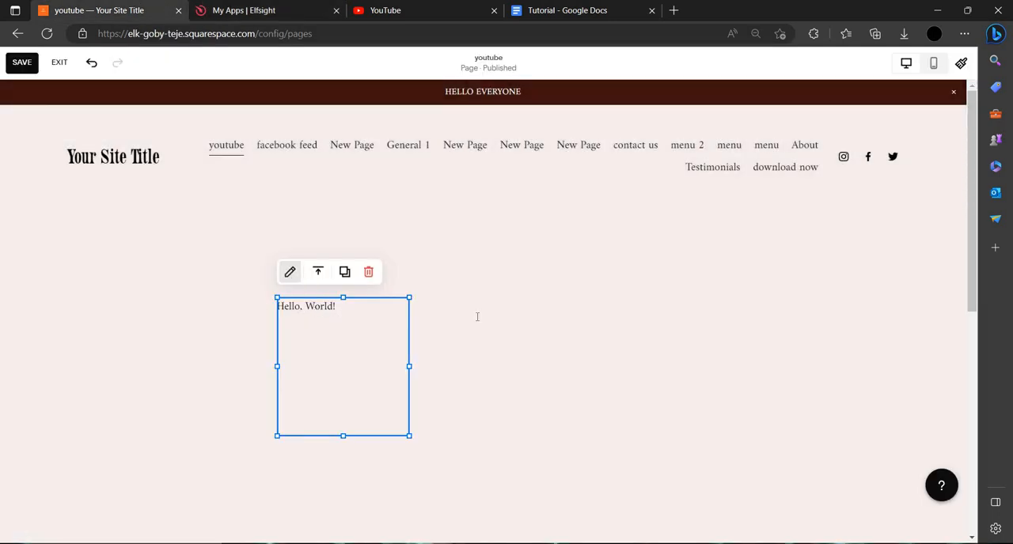
- Swap the Hello World block for the Elfsight embed code, save, and browse the gallery's next page
click(290, 272)
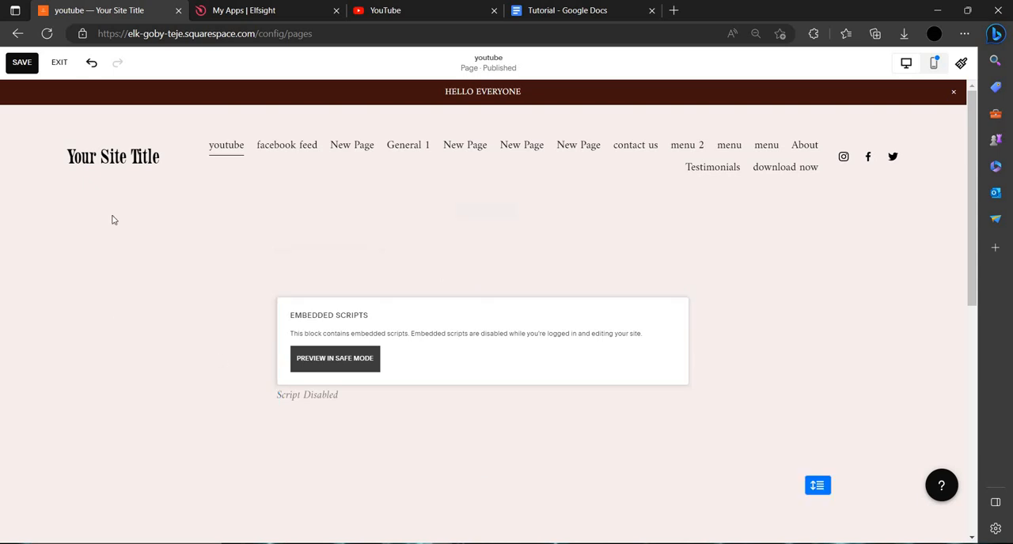
click(483, 341)
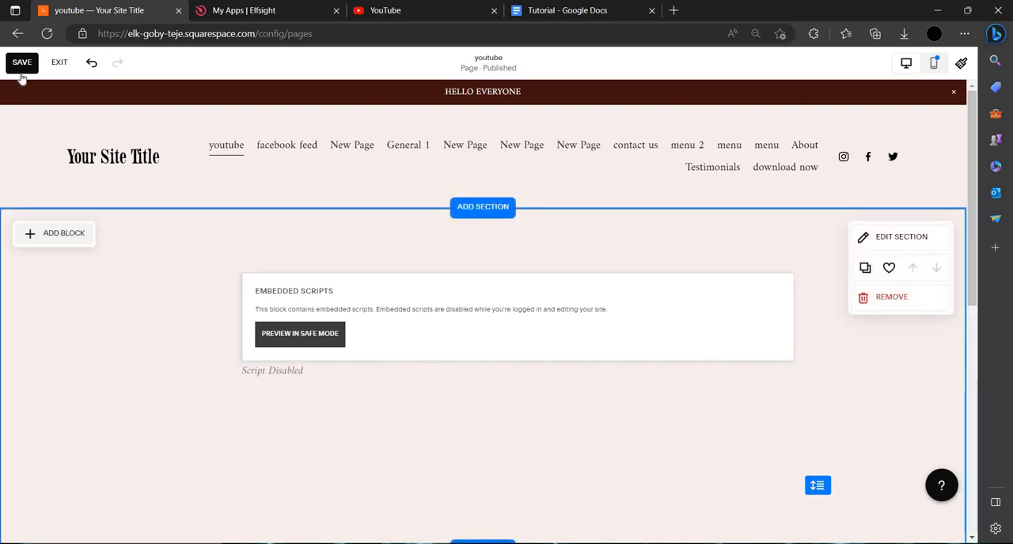
click(22, 61)
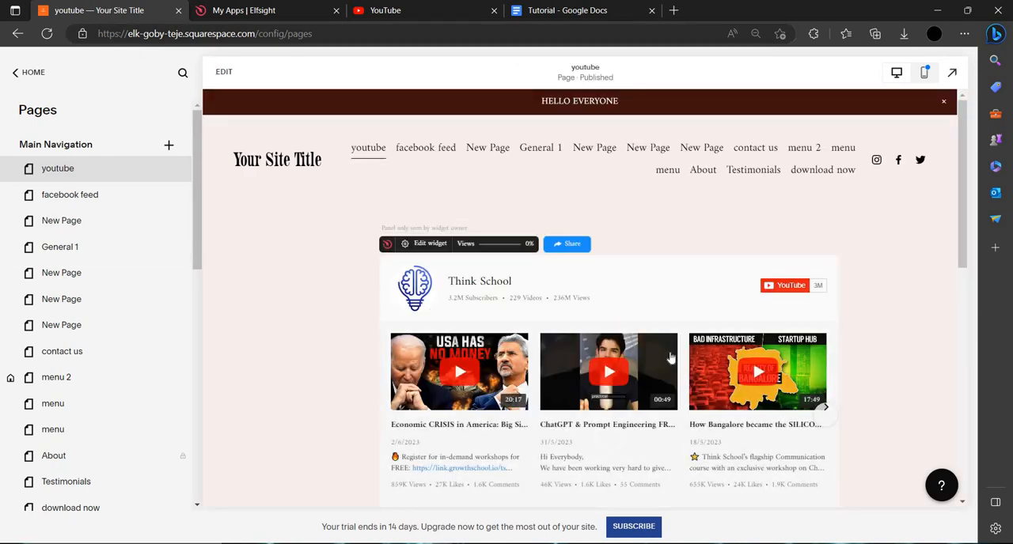
scroll(down, 3)
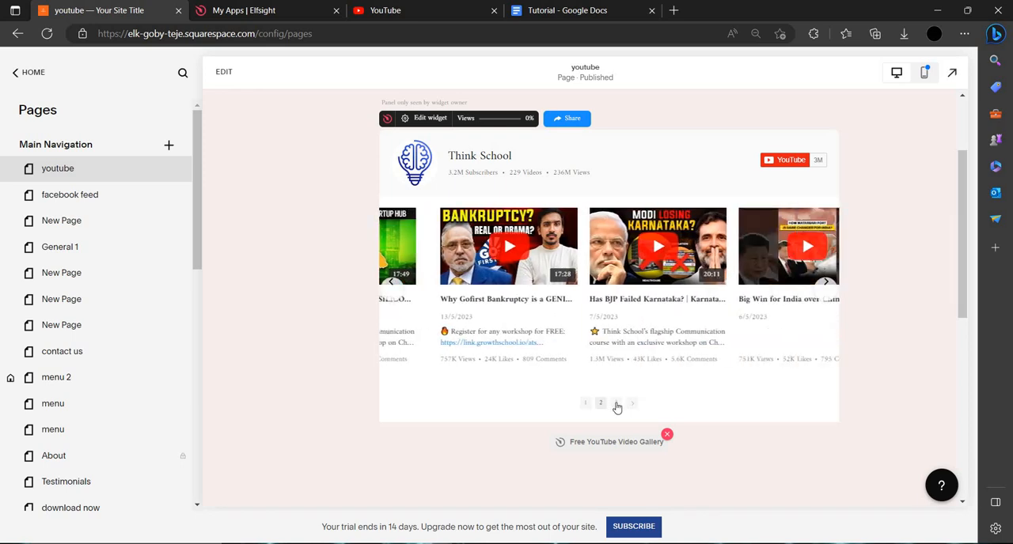
click(616, 403)
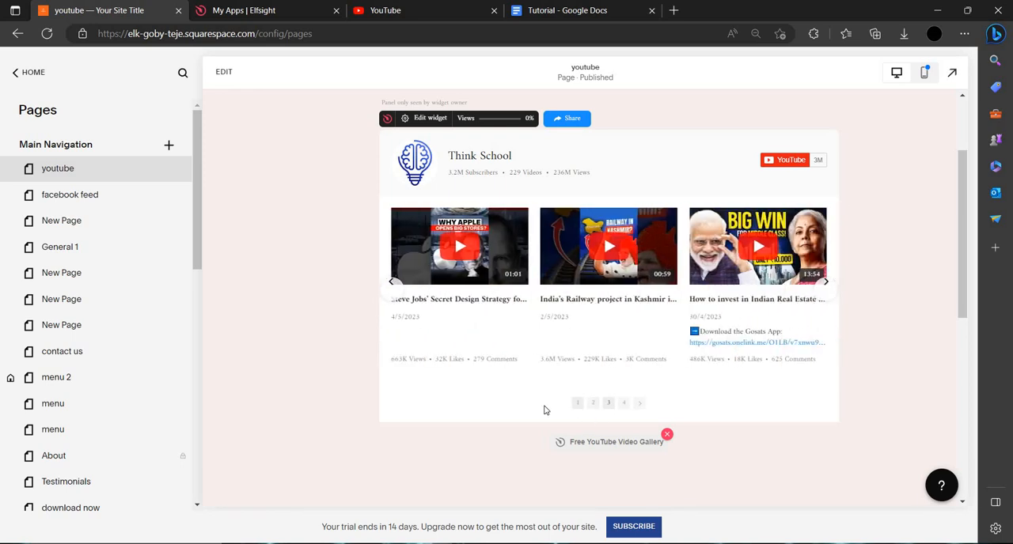